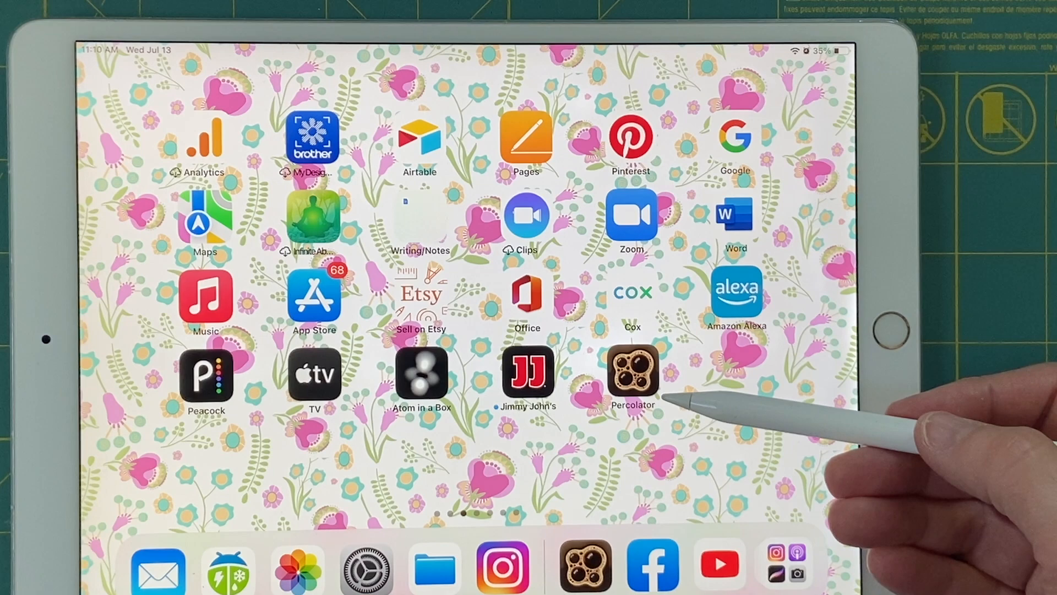
mouse_move(728, 418)
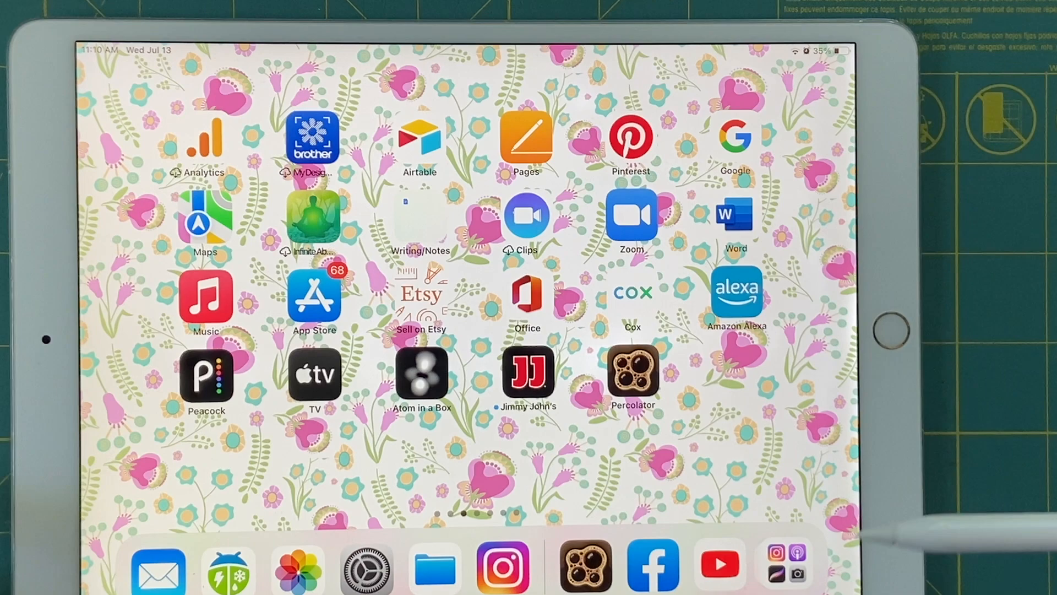
Launch Percolator from the Home Screen icon.
click(633, 376)
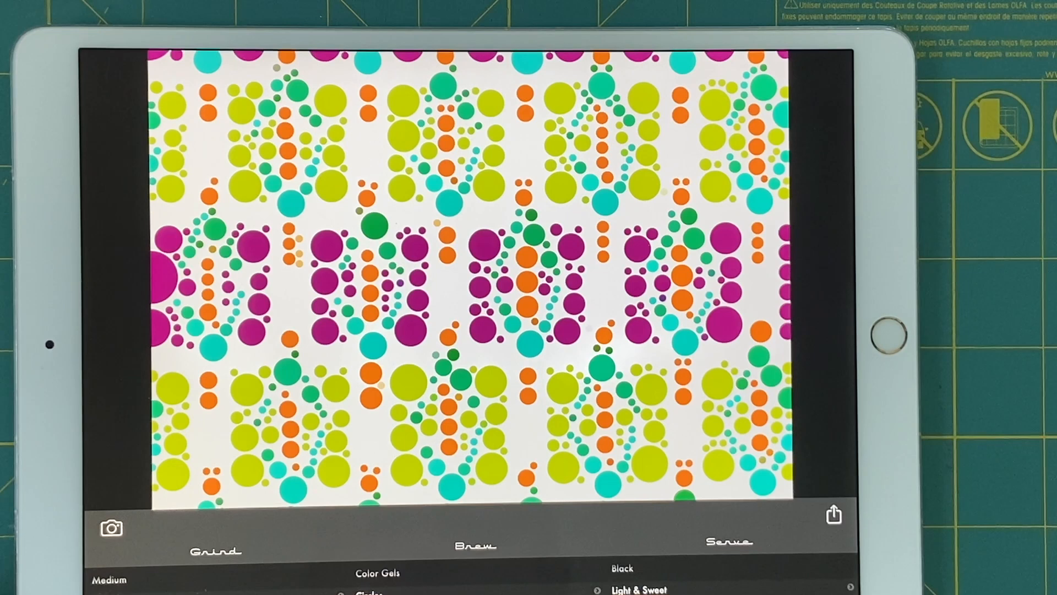
Reset the finished circle pattern so a new source image can be chosen.
click(832, 514)
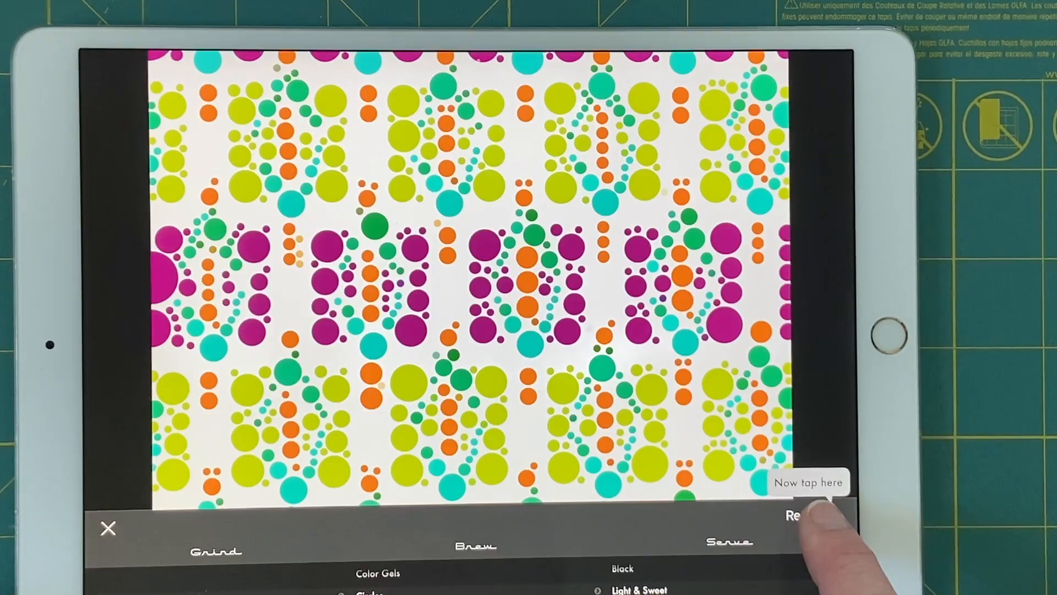
click(801, 515)
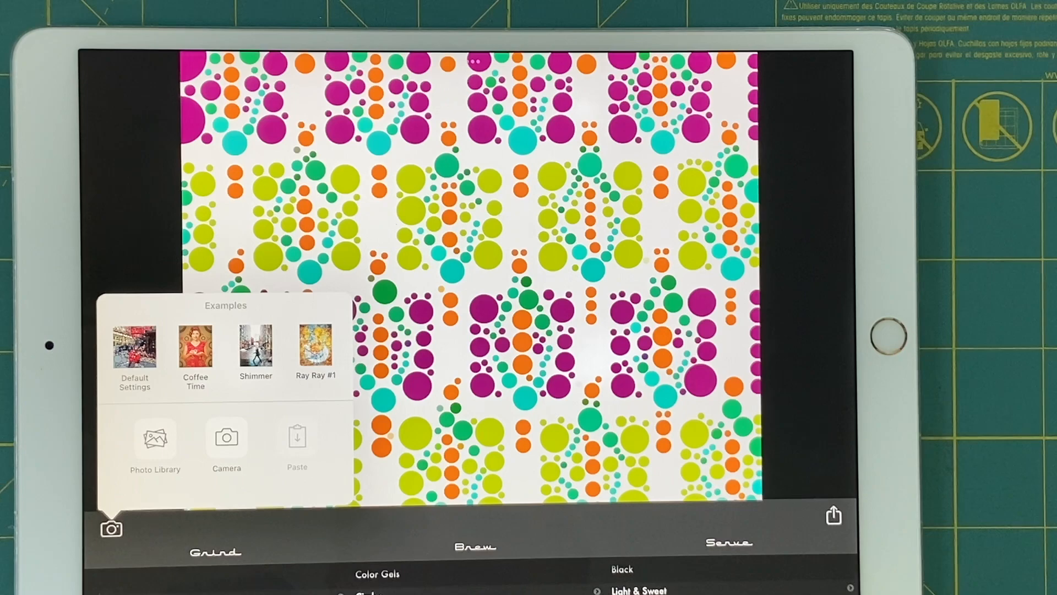
Bring up the image source menu with Examples, Photo Library, Camera and Paste.
click(155, 438)
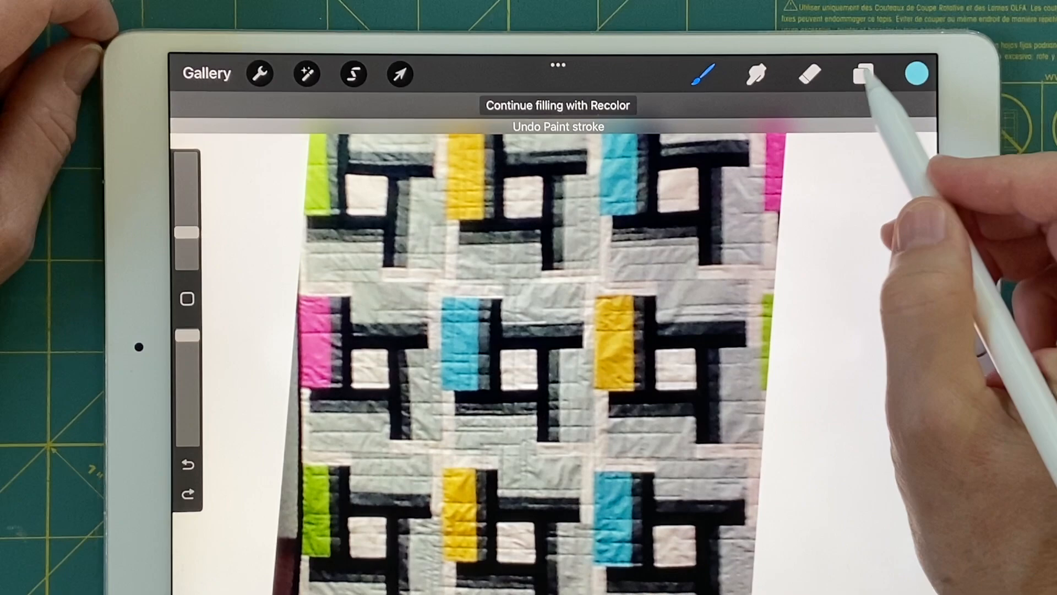
Show the layers list with the quilt photo on Layer 1 beneath empty Layer 2.
click(863, 72)
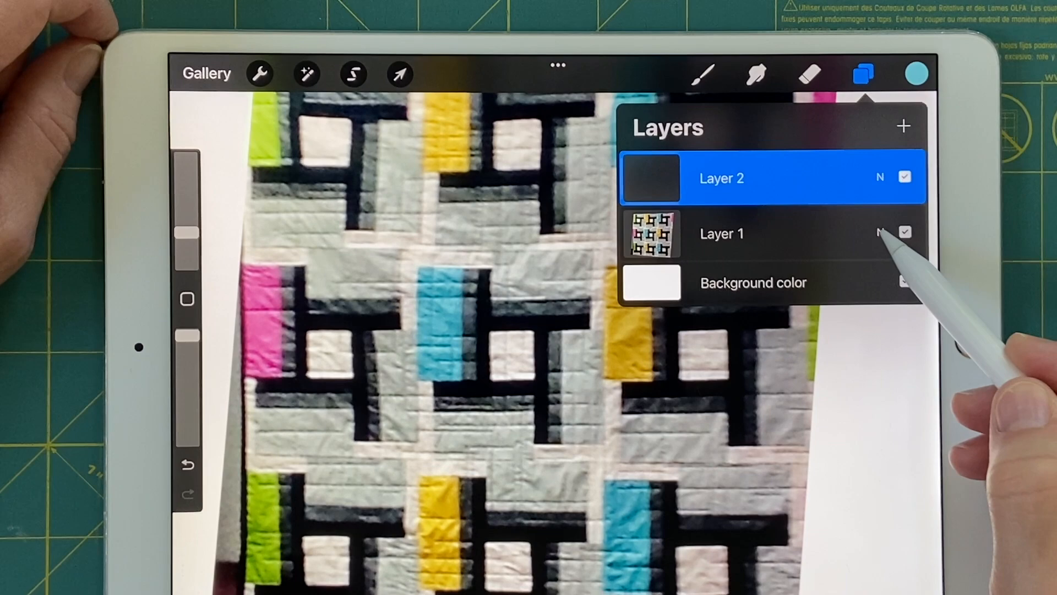
Lower Layer 1's opacity so the quilt photo becomes a pale drawing guide.
click(878, 177)
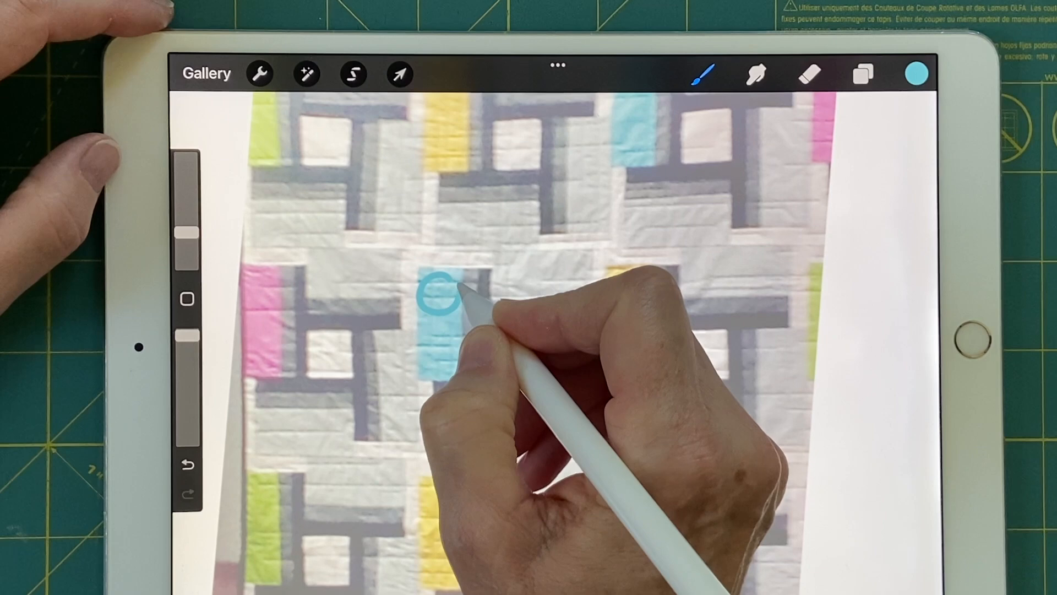
Fill the drawn circles with teal over the blue strip of the quilt block.
click(434, 299)
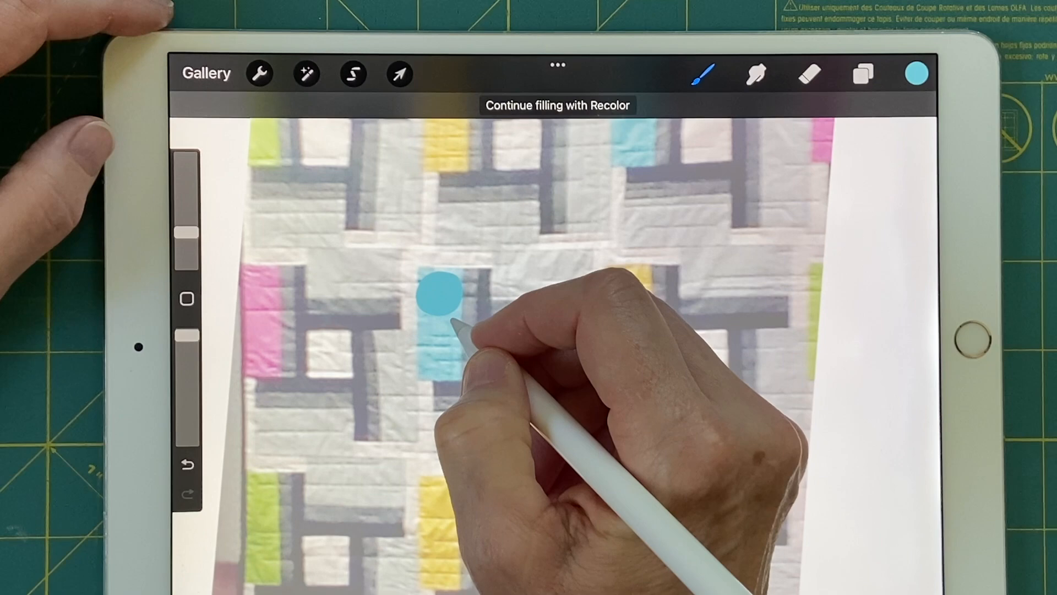
click(441, 332)
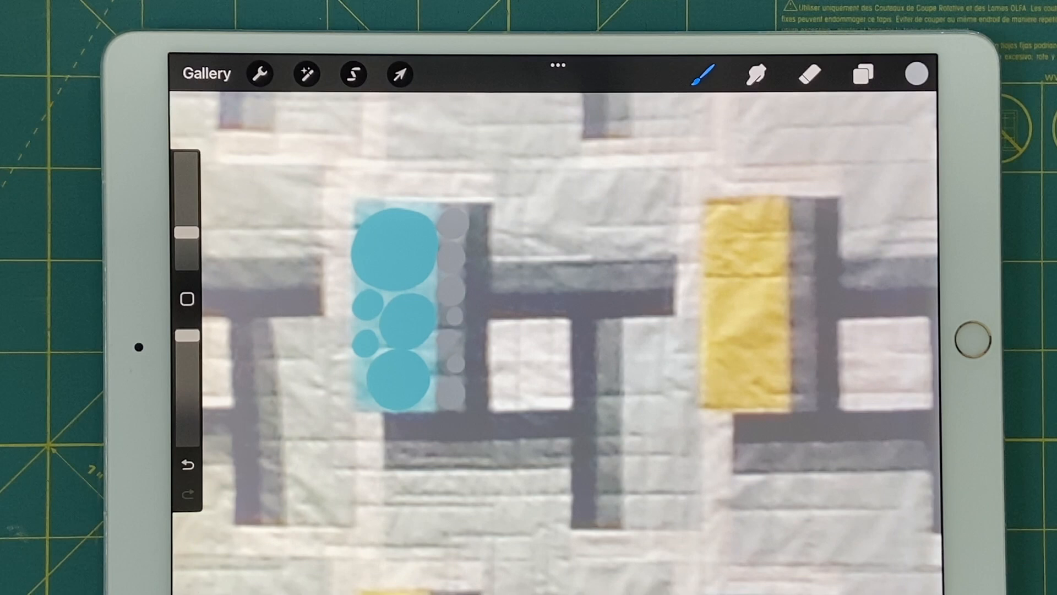
Dot black circles along the gray strips to outline the friendship star.
click(919, 70)
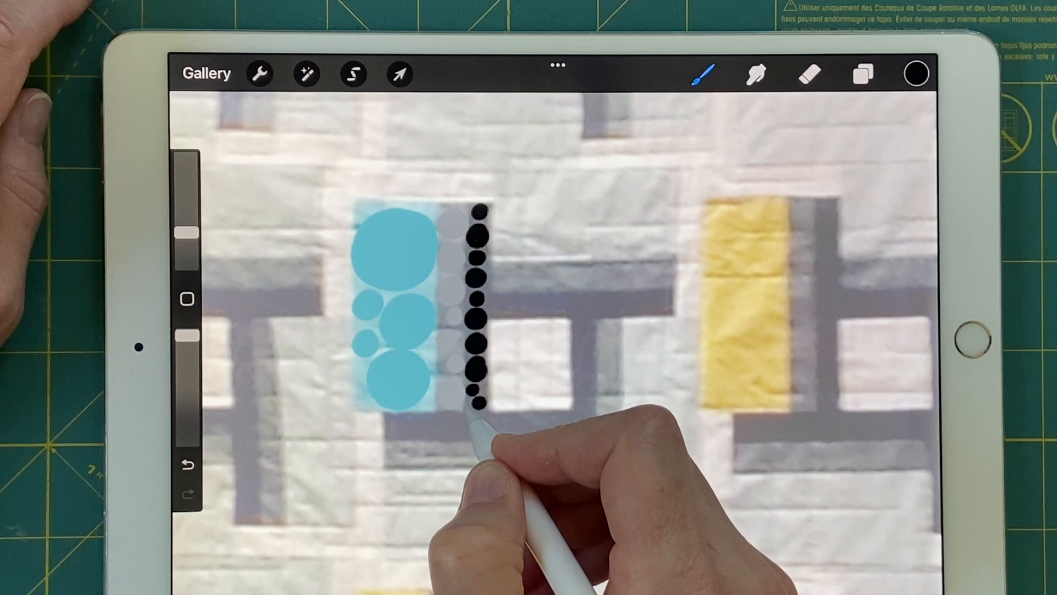
mouse_move(483, 431)
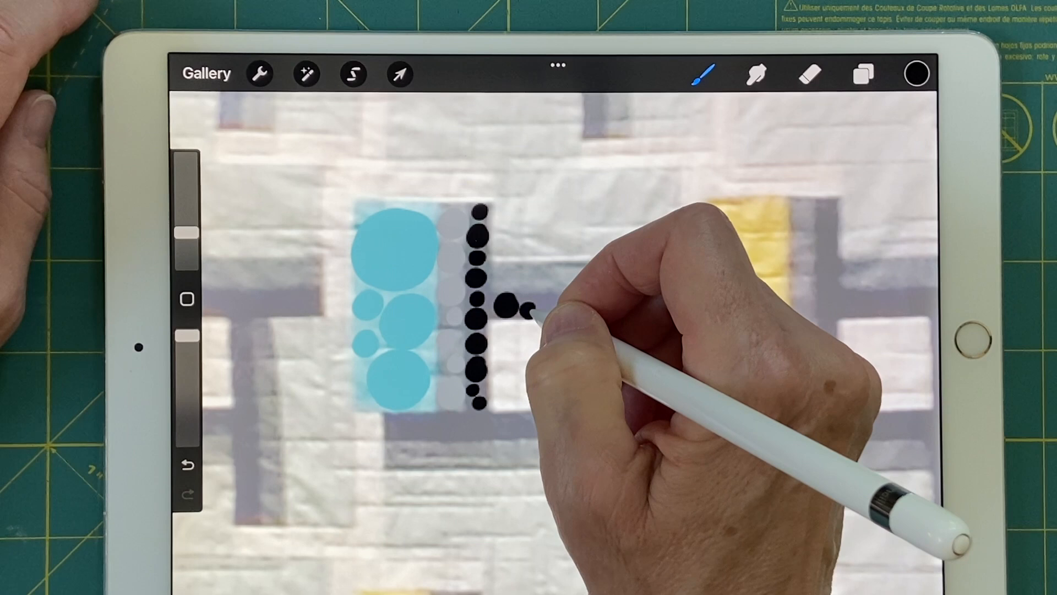
drag(512, 307, 572, 304)
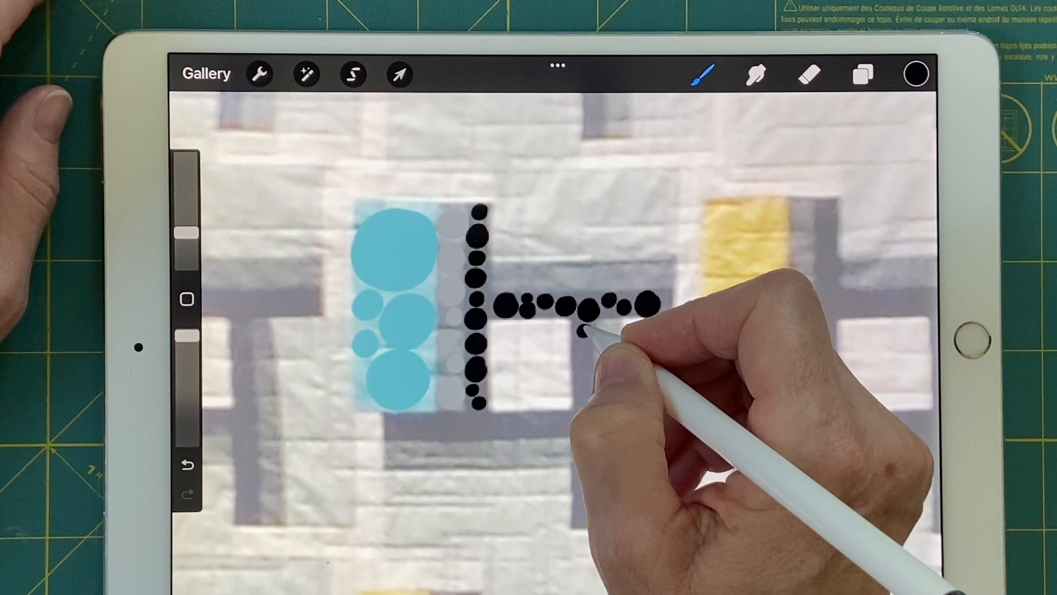
drag(583, 330, 573, 518)
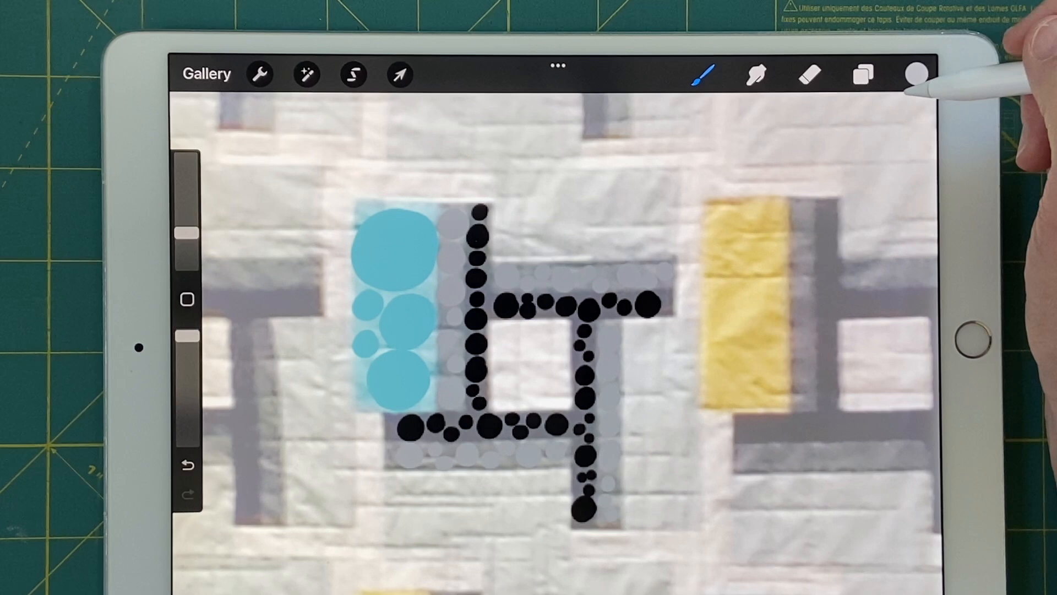
Hide the quilt photo layer and adjust another layer's visibility in the layers list.
click(862, 72)
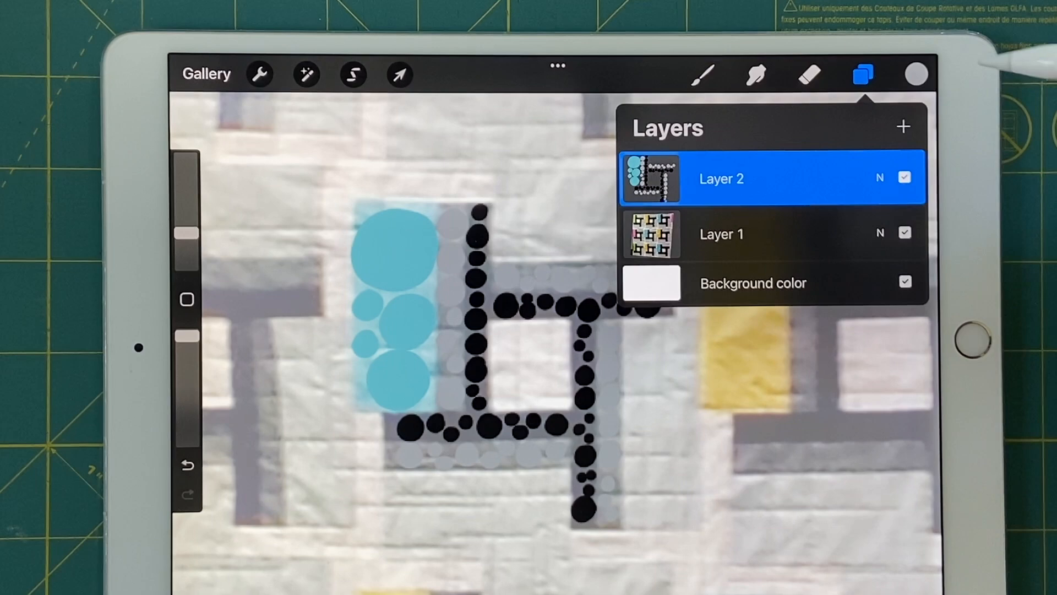
click(902, 233)
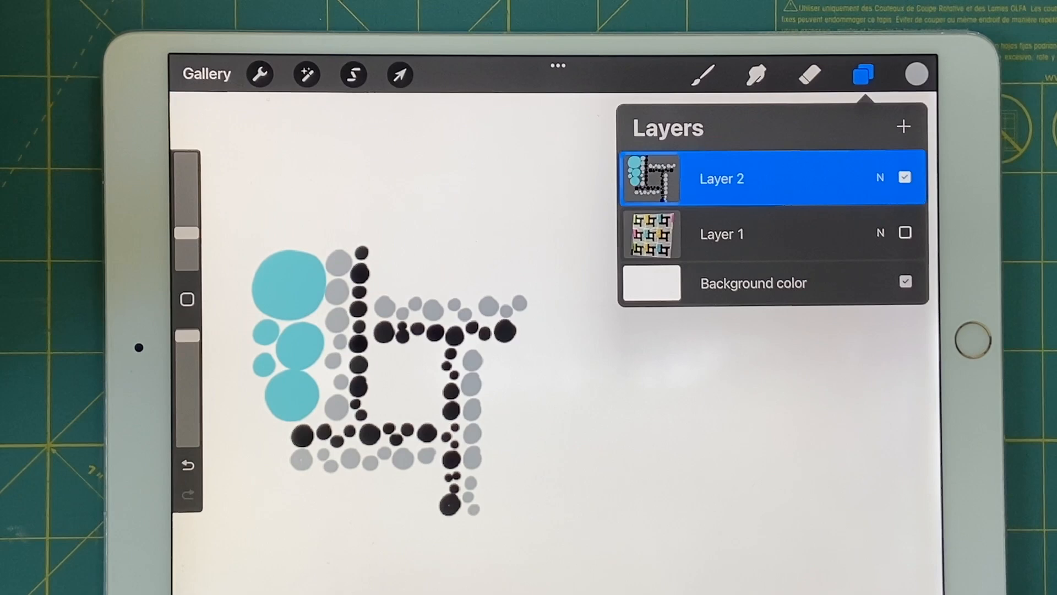
click(902, 125)
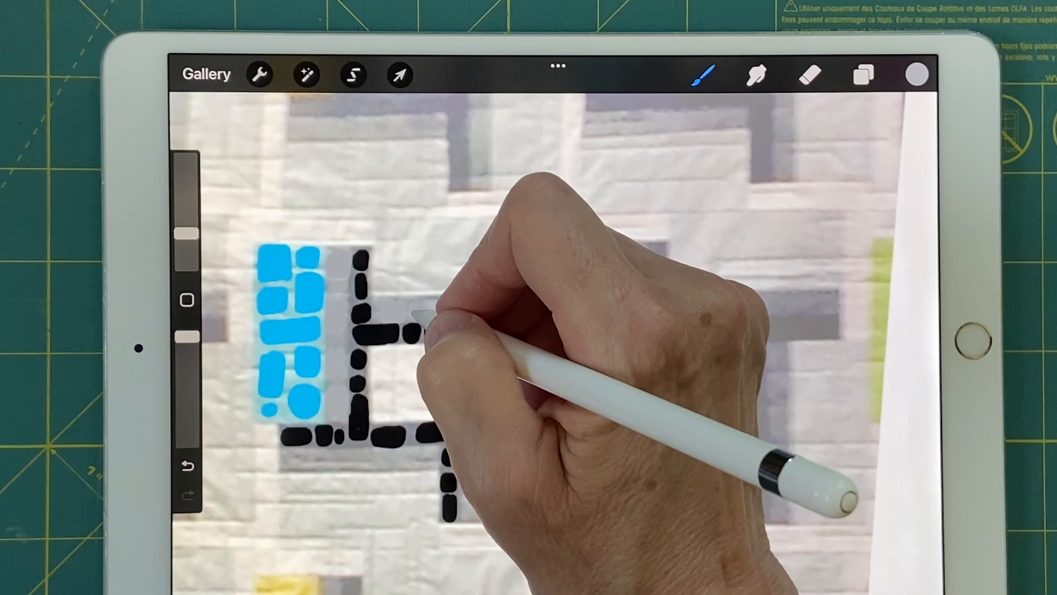
Toggle layer visibility to show both finished teal, yellow, grey and black circle grids.
click(862, 75)
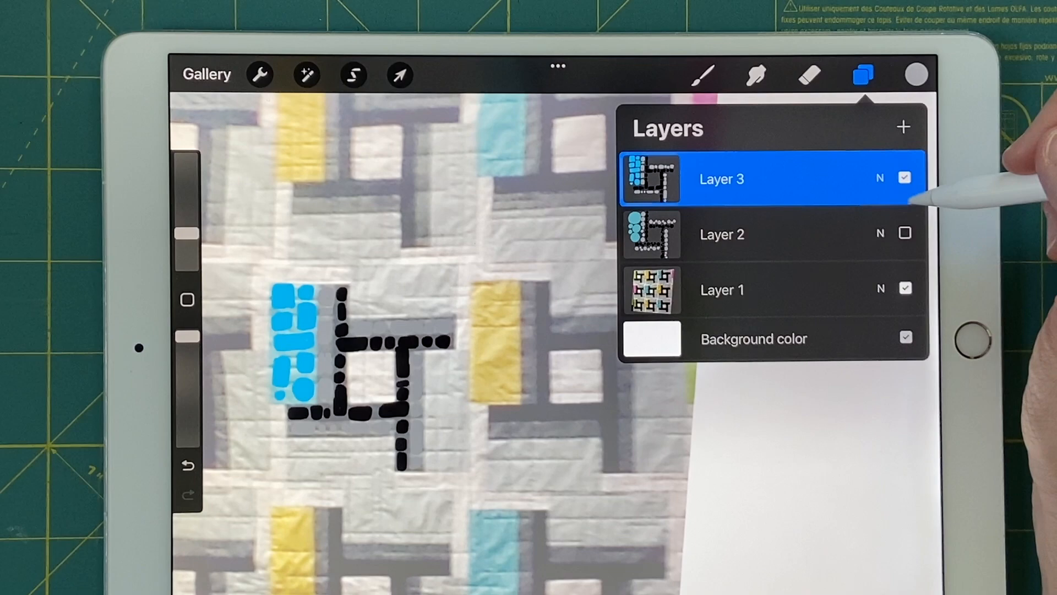
click(903, 232)
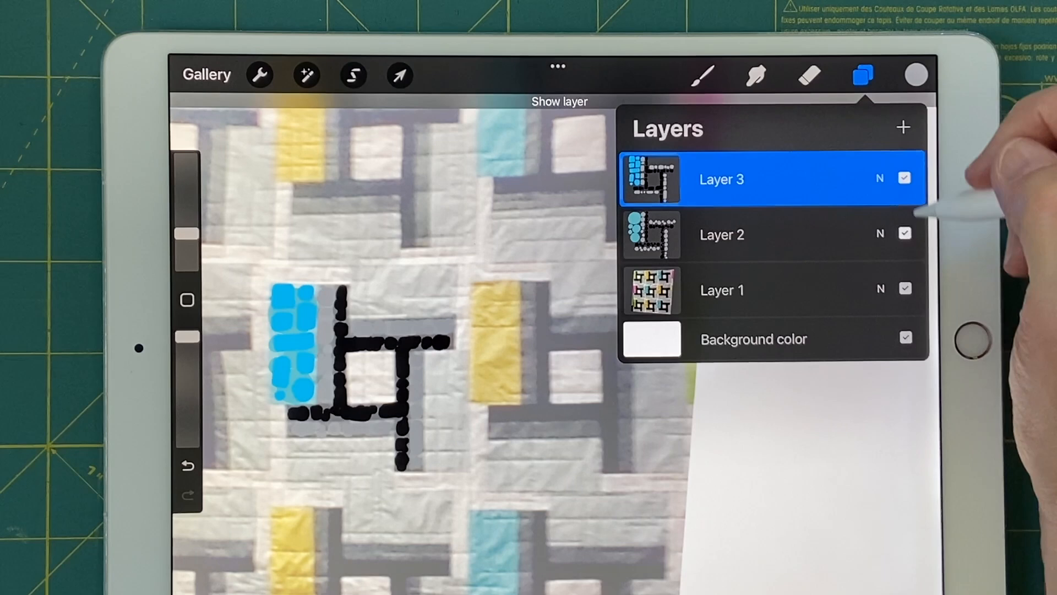
click(904, 177)
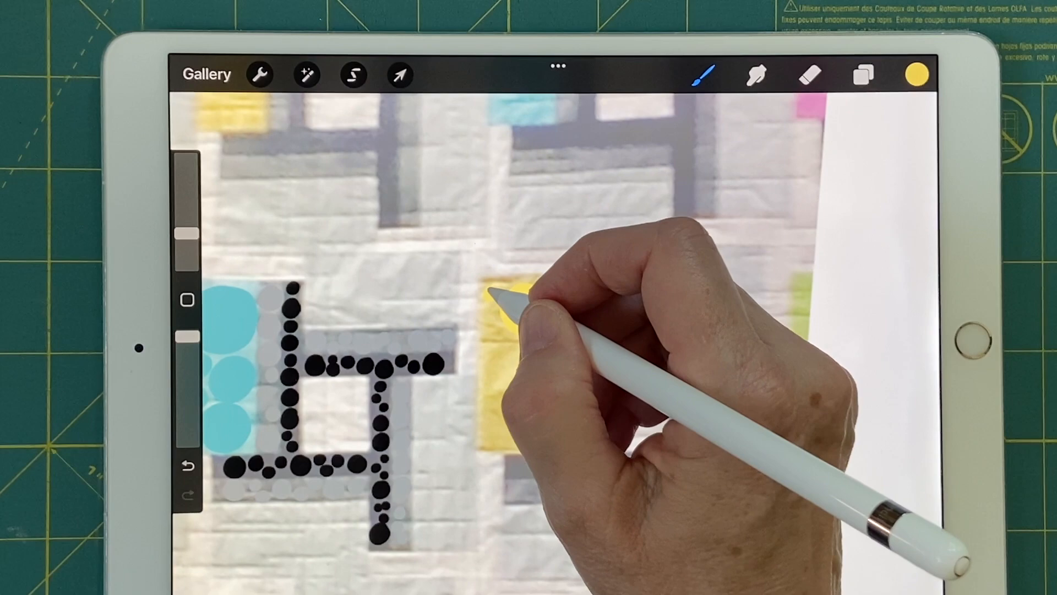
click(861, 77)
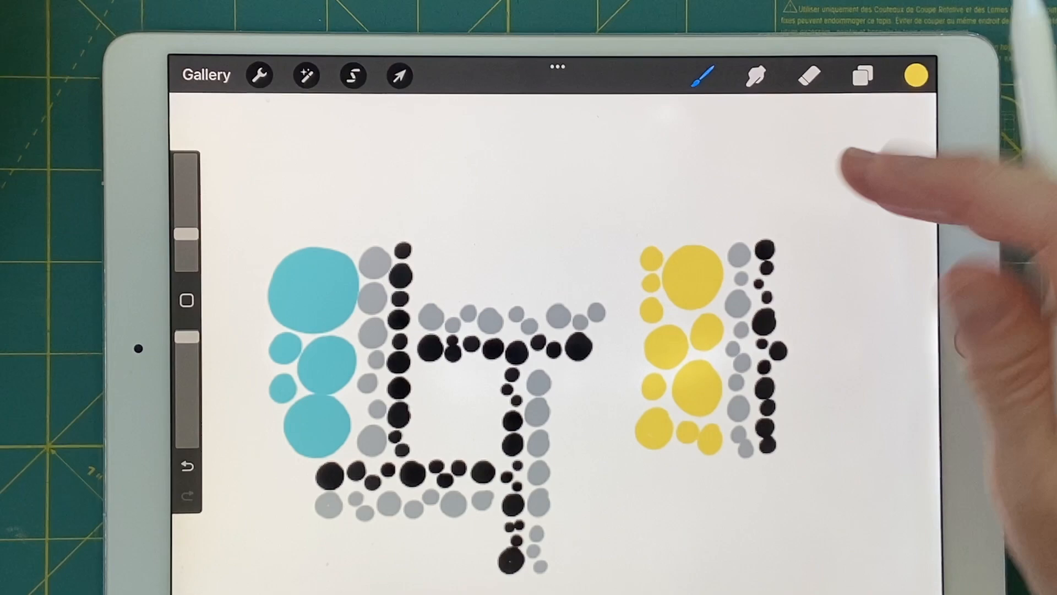
click(860, 77)
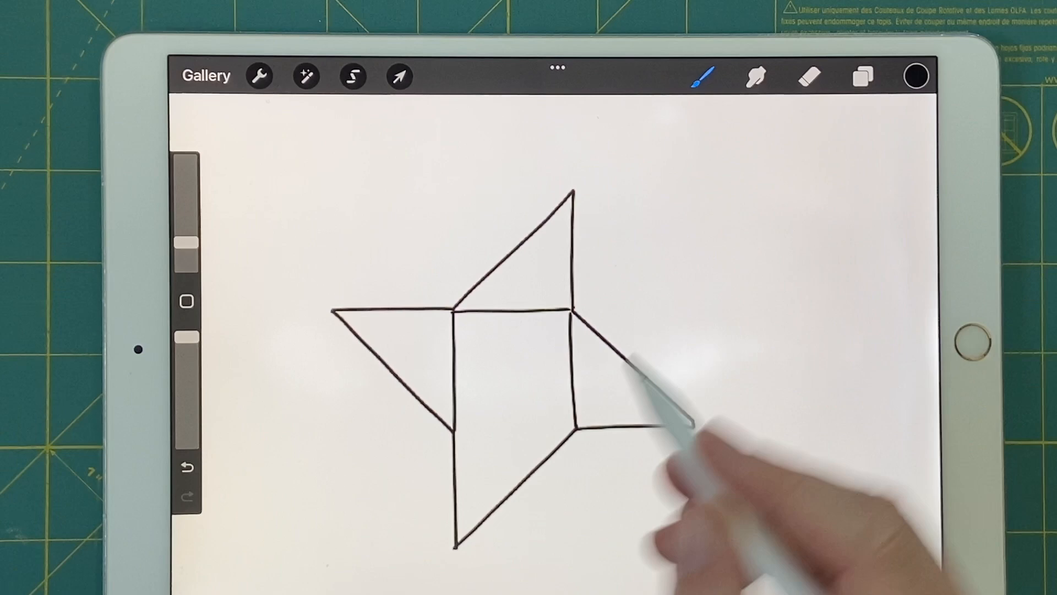
Add an empty Layer 6 above the friendship star sketch on Layer 5.
click(861, 80)
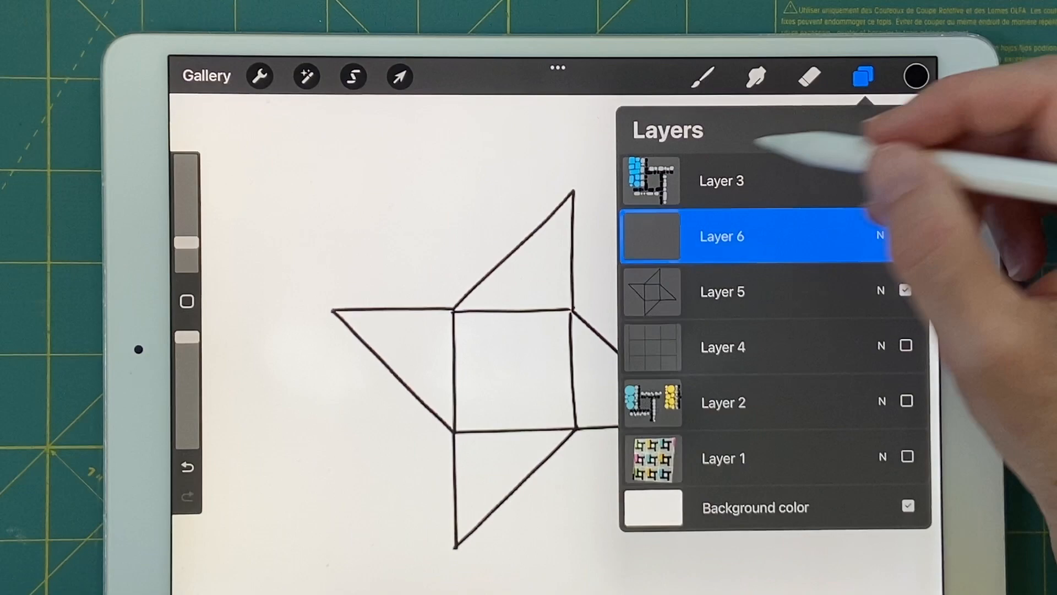
Paint purple and teal circles into one star arm on Layer 6, then hide the Layer 5 sketch.
click(918, 75)
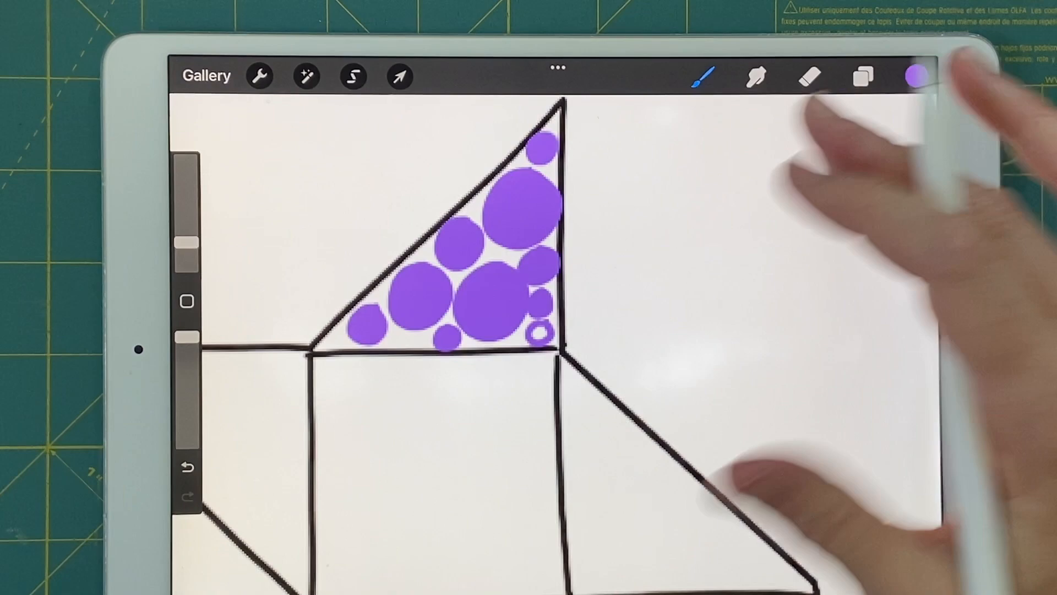
click(916, 77)
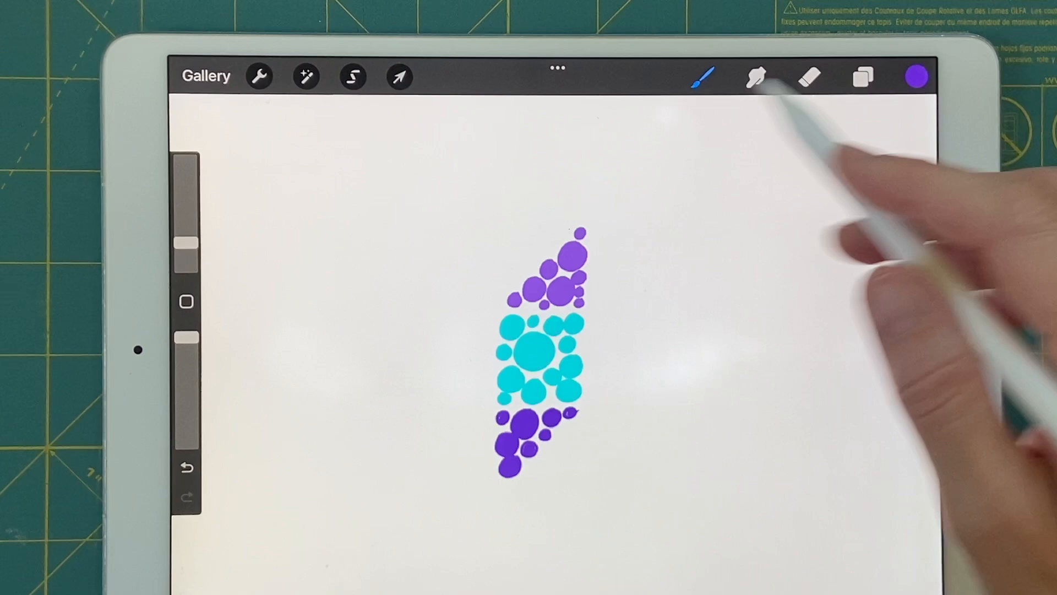
Duplicate Layer 6 and uniformly transform the copy, shifting it toward the canvas's left side.
click(861, 79)
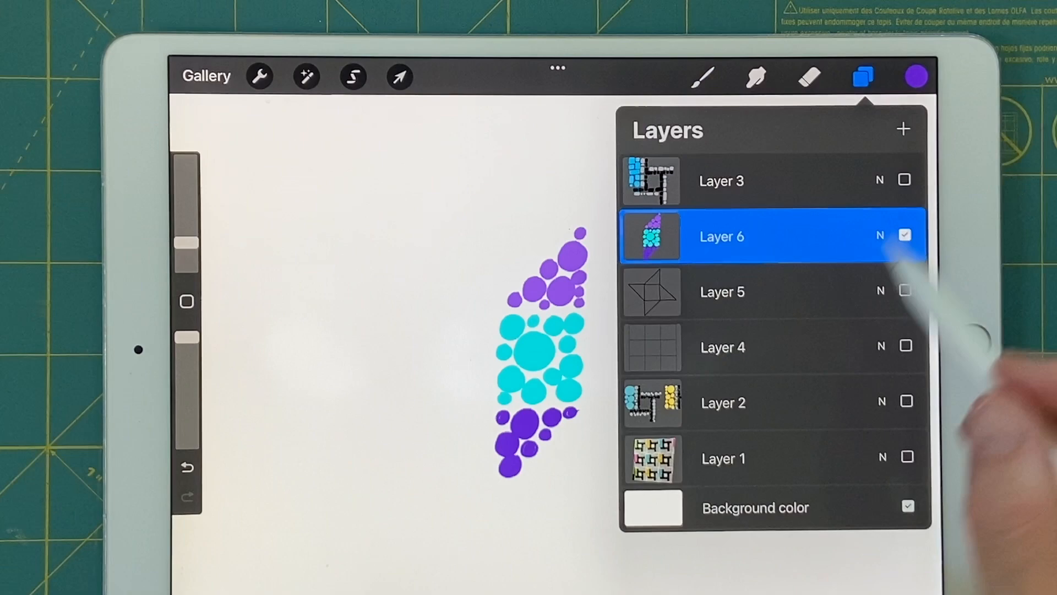
click(399, 77)
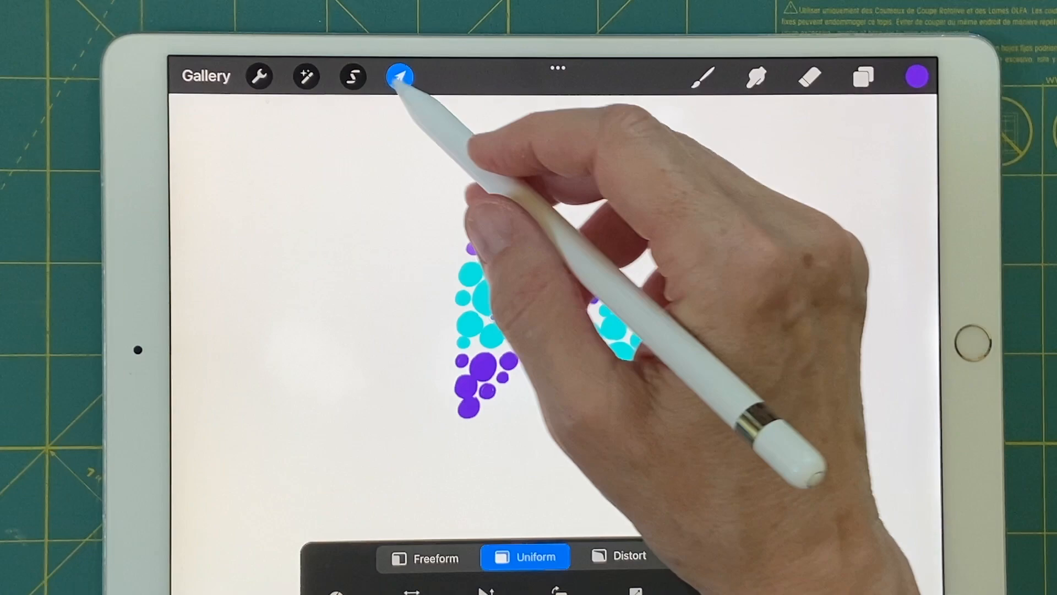
click(861, 80)
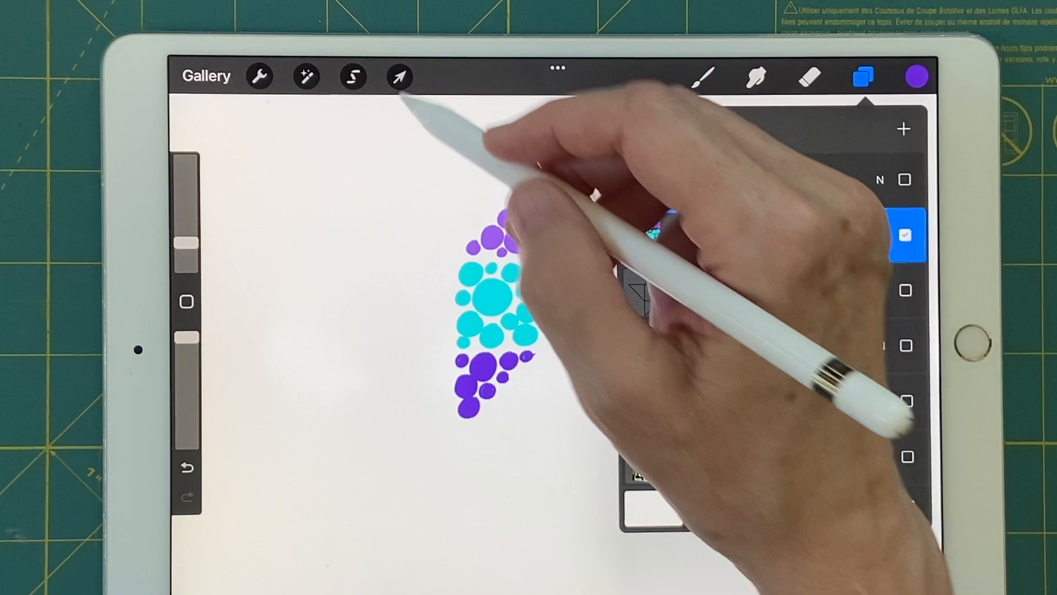
click(401, 75)
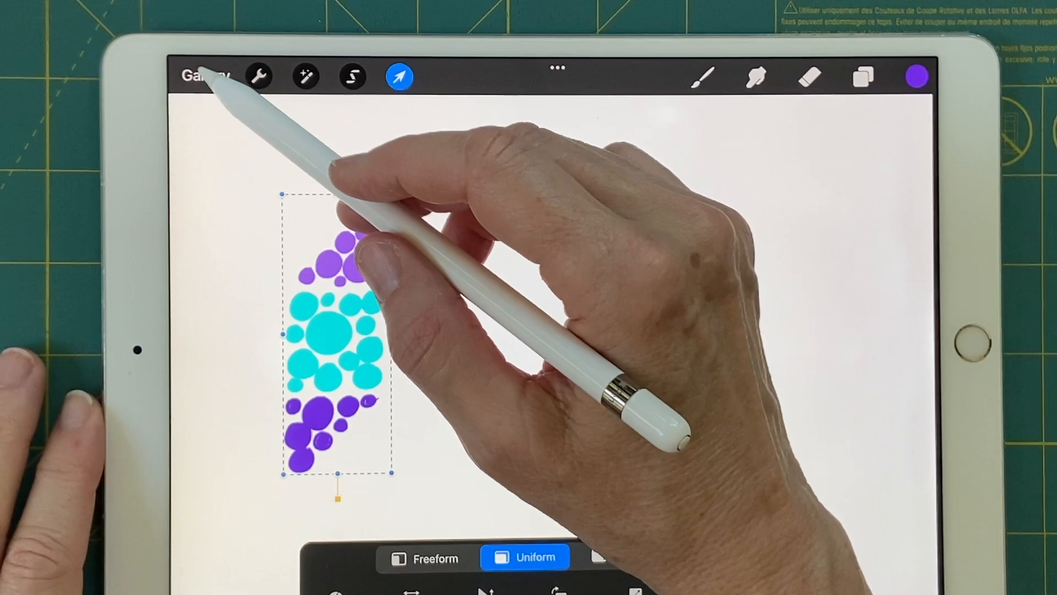